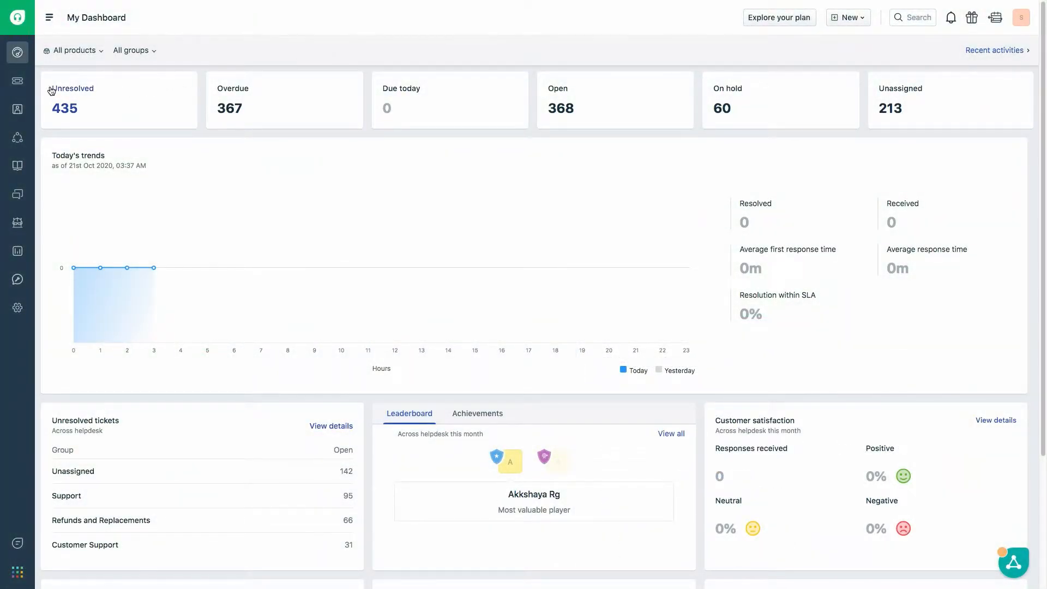
Go from the dashboard to the Tickets list via the left sidebar.
click(17, 81)
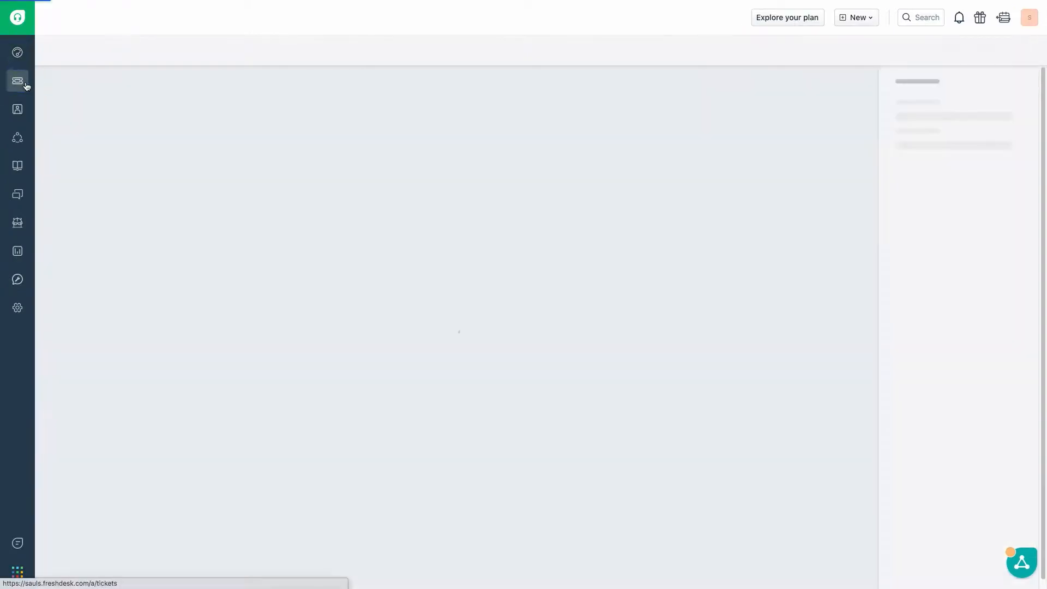
click(17, 80)
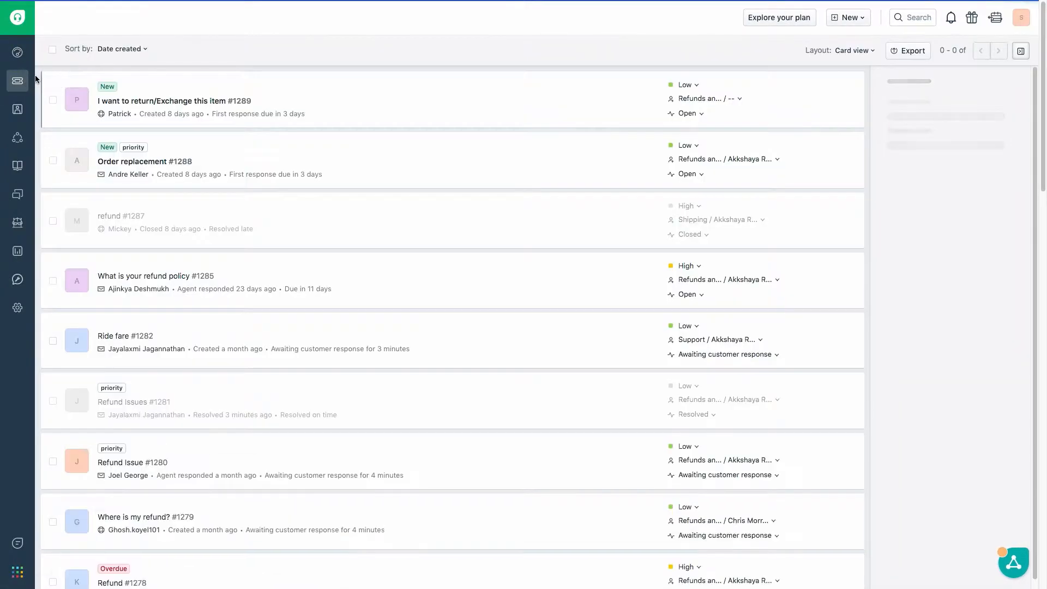
Filter tickets to Created: Last 30 days, browse Groups, then reset Created to Any time.
click(49, 18)
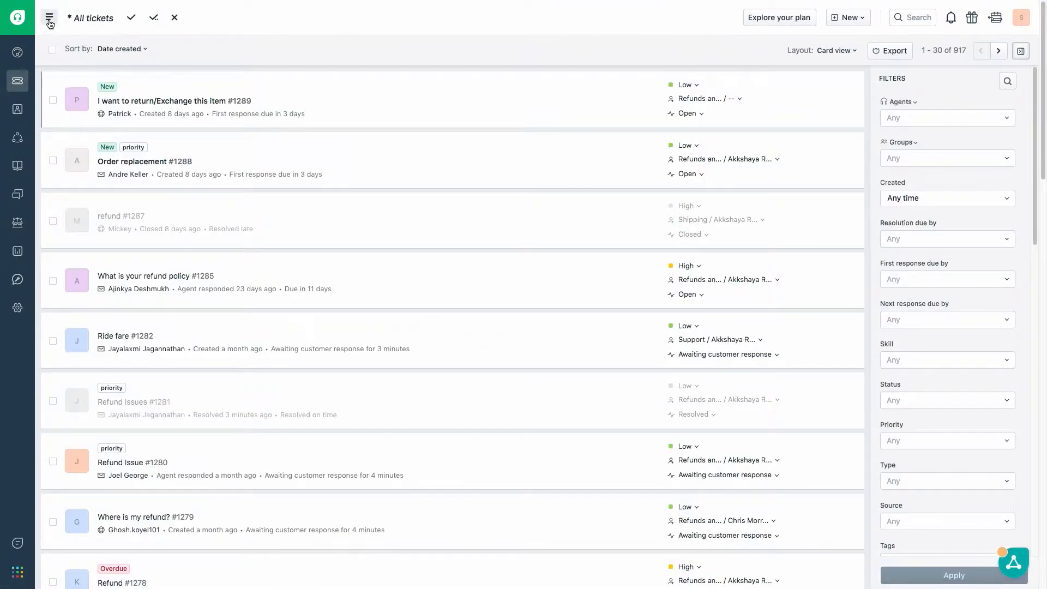
click(49, 18)
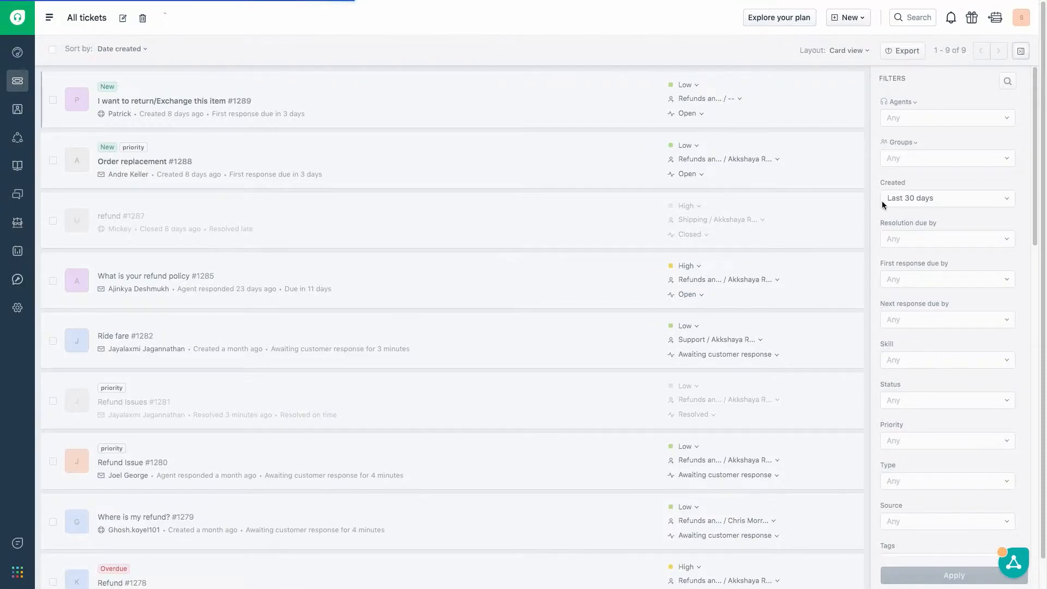
click(946, 197)
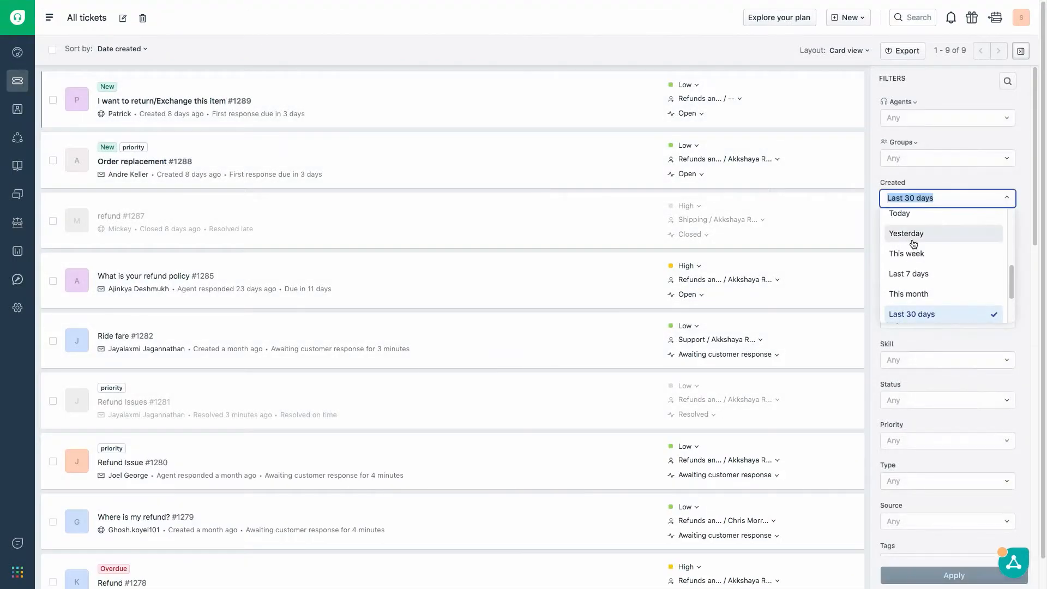
click(946, 158)
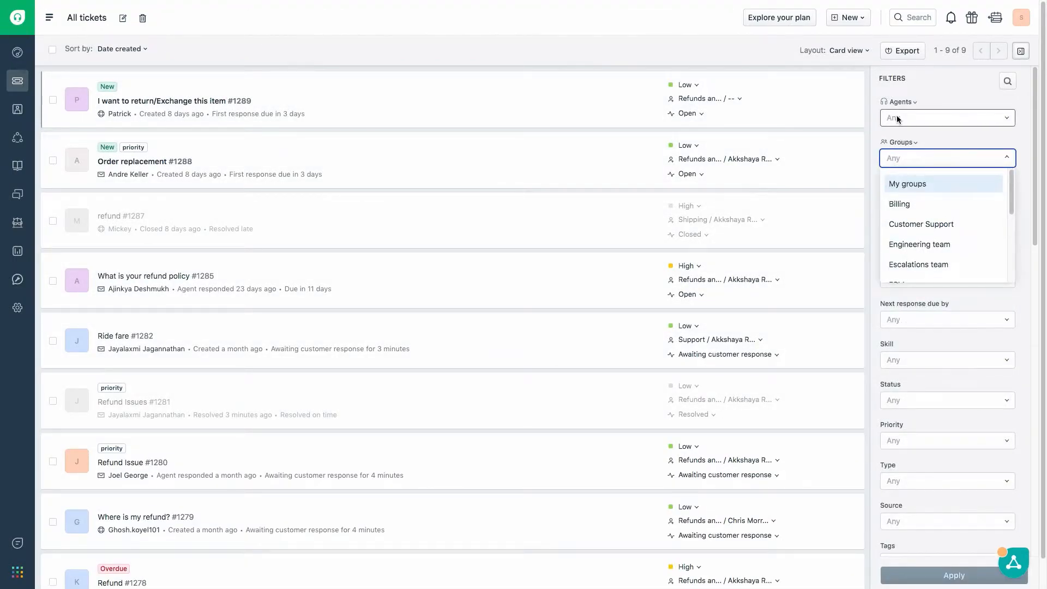
click(946, 117)
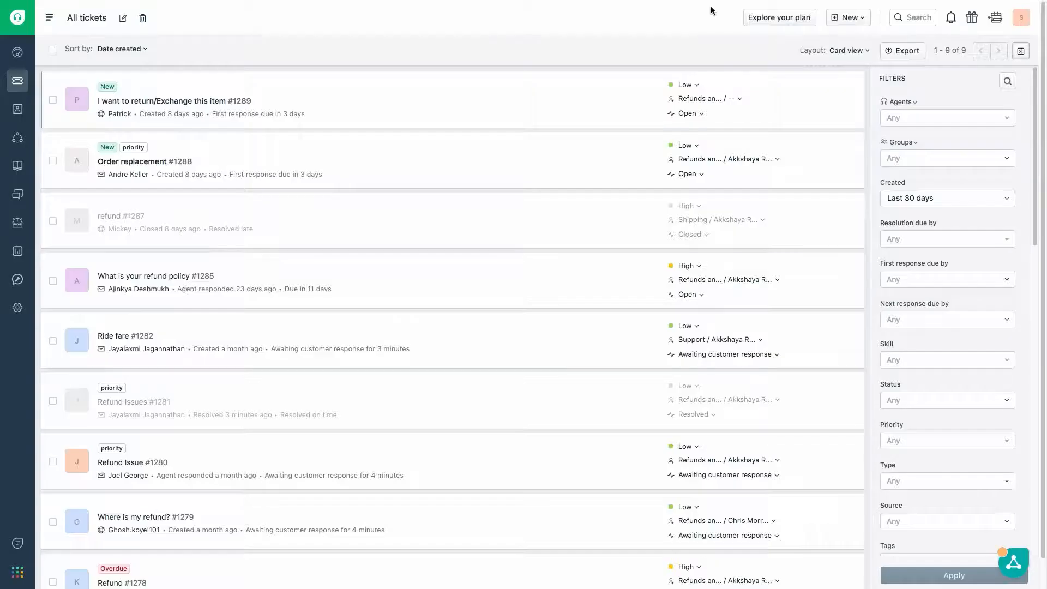
click(945, 198)
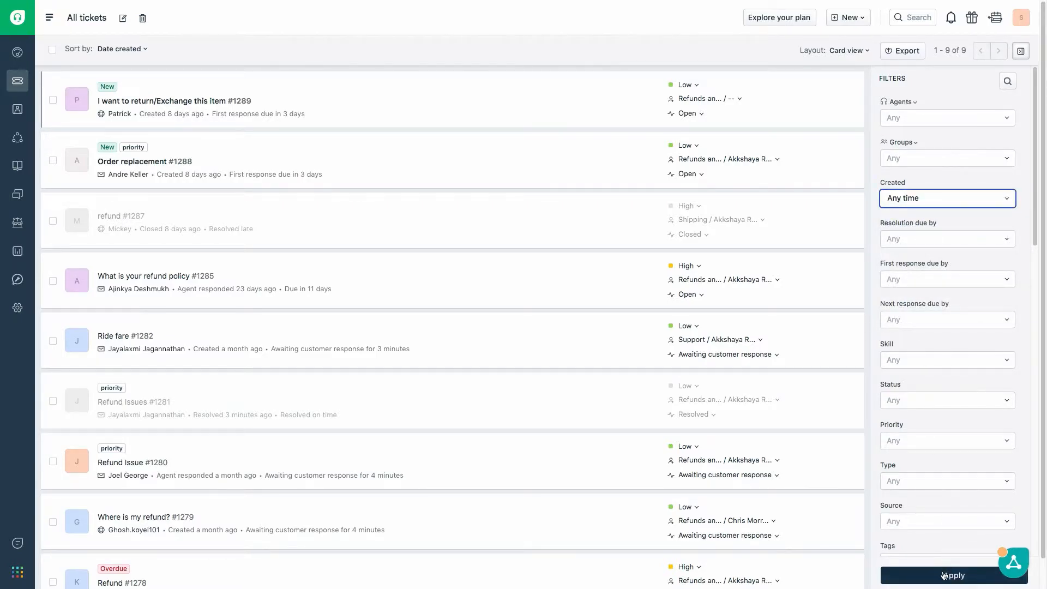
Open Export tickets, review the Last 30 days date range, and select Excel format.
click(952, 575)
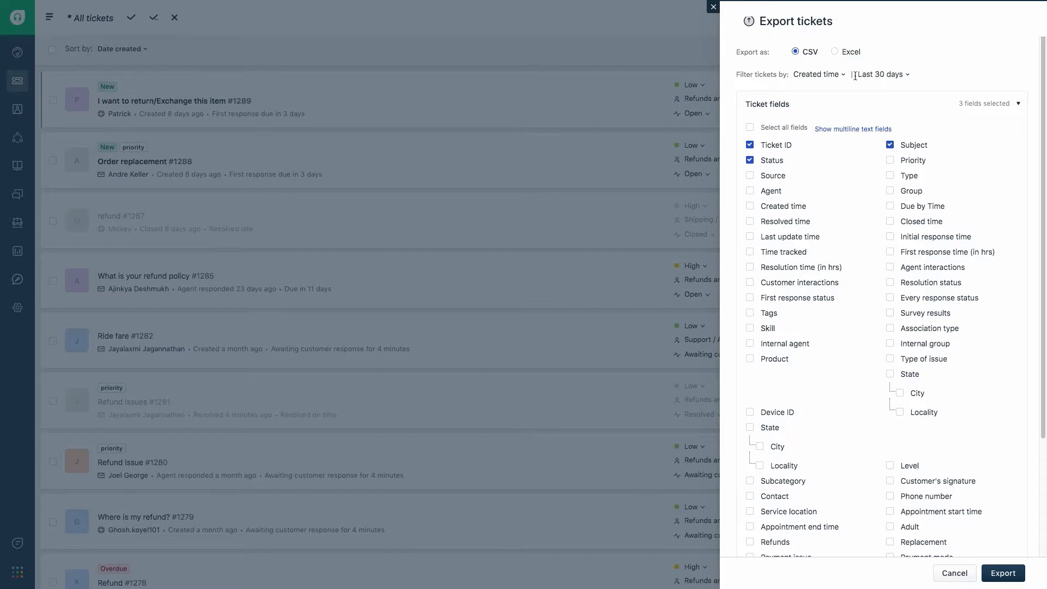
click(880, 75)
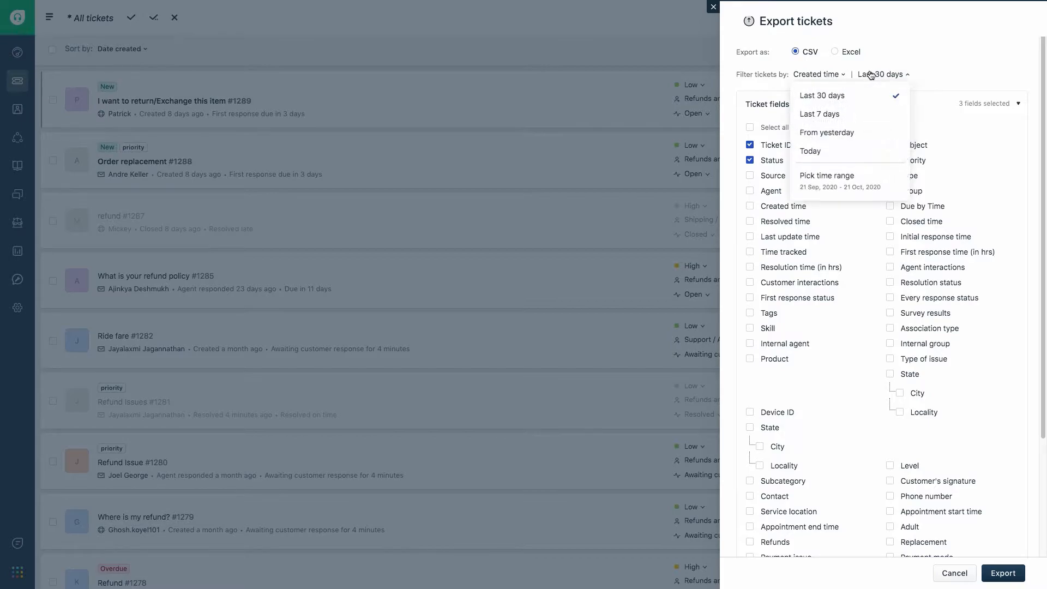
mouse_move(840, 60)
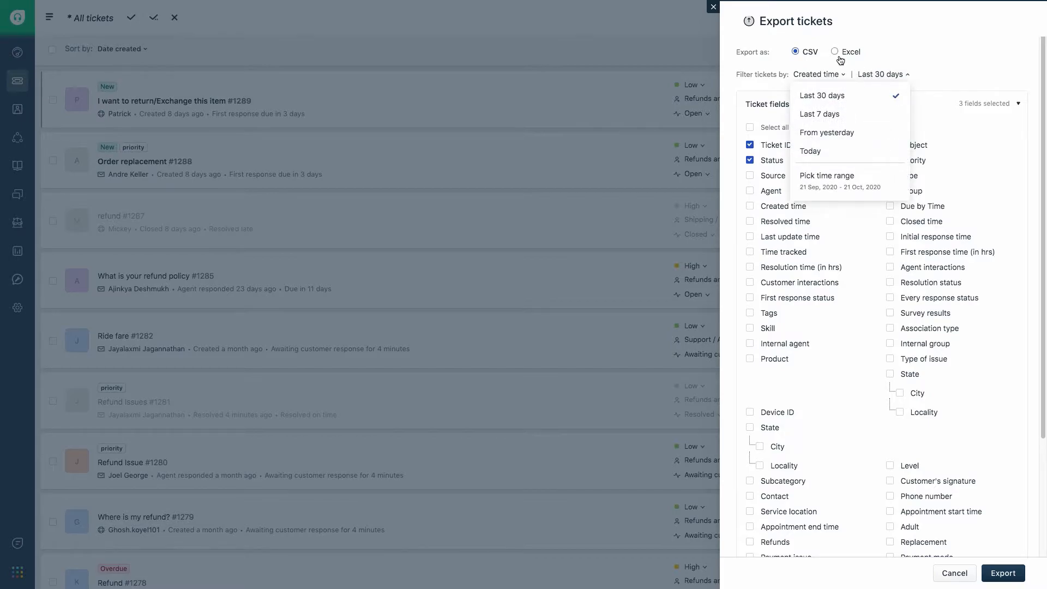
click(834, 53)
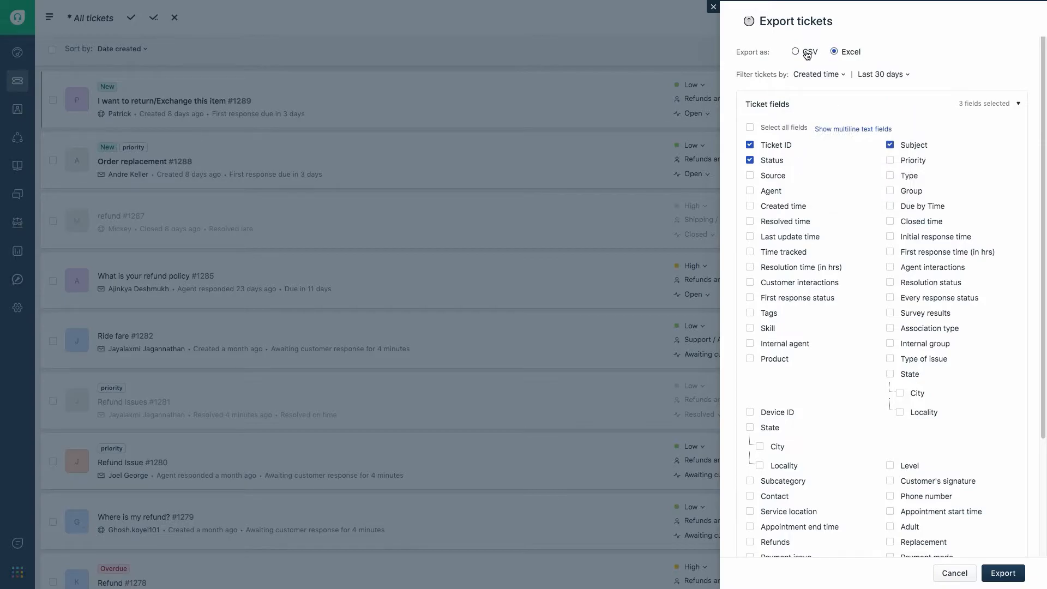
scroll(down, 3)
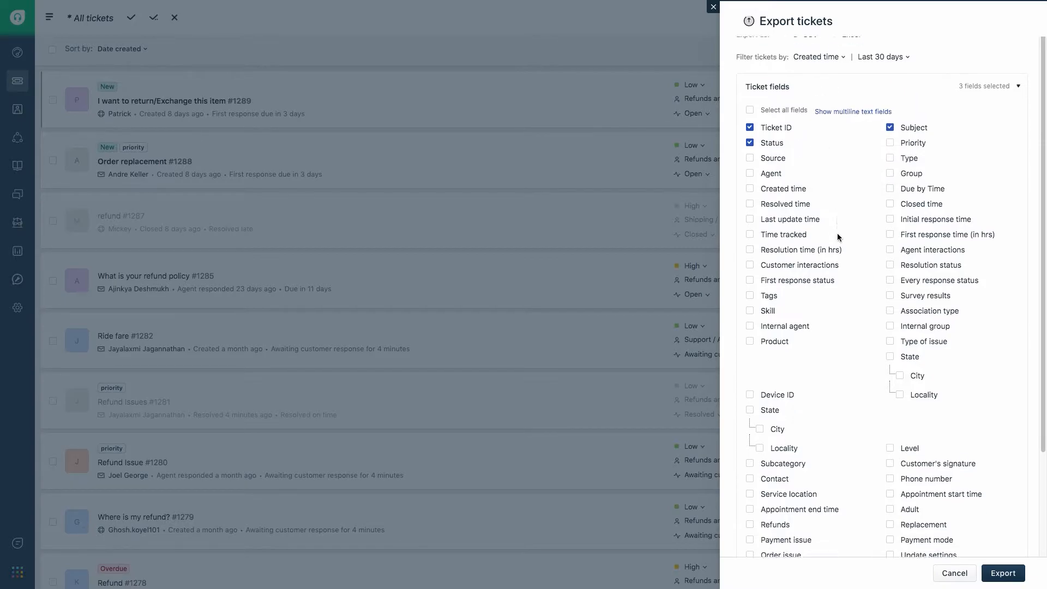
scroll(down, 3)
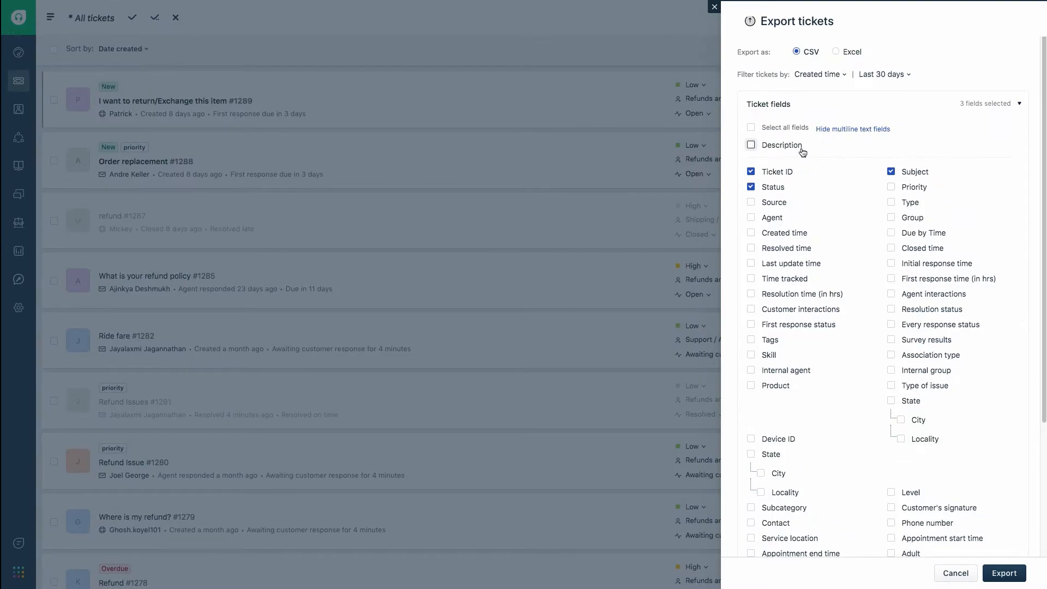
mouse_move(782, 145)
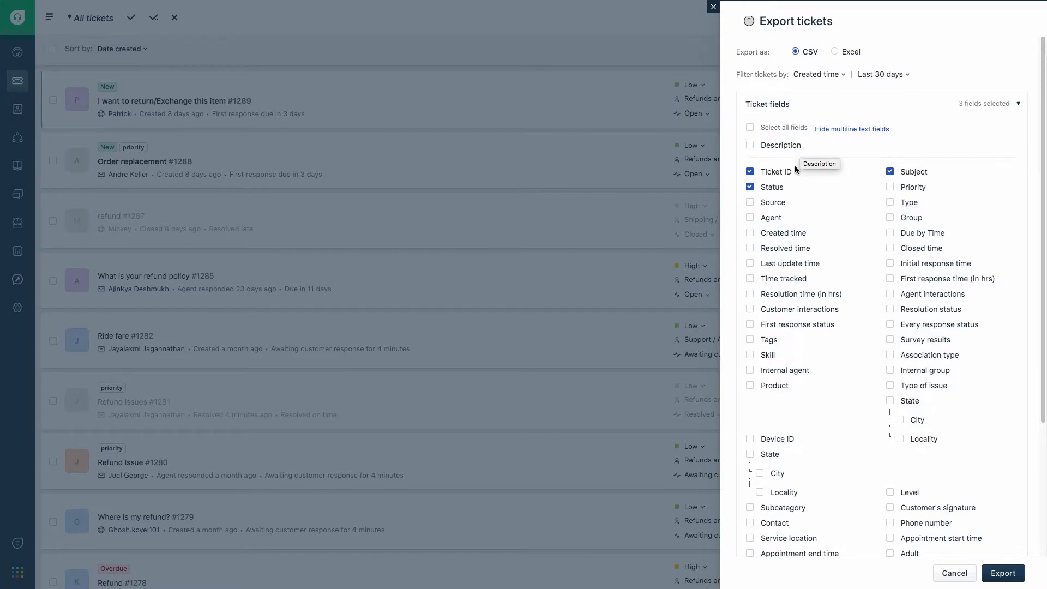
Tick the Source, Agent, Priority and Type fields and submit the export.
click(749, 217)
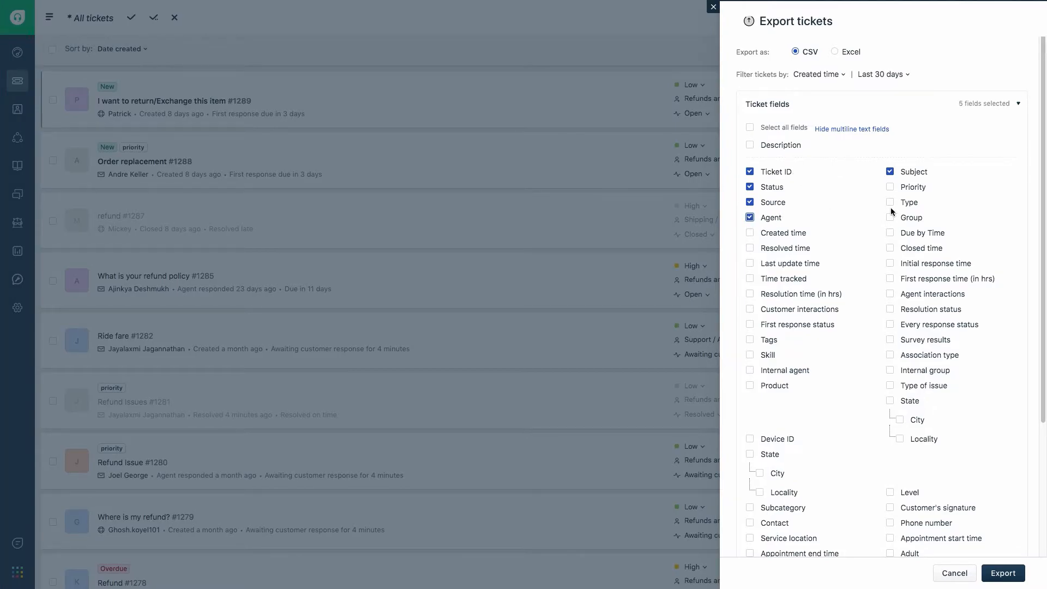
click(890, 202)
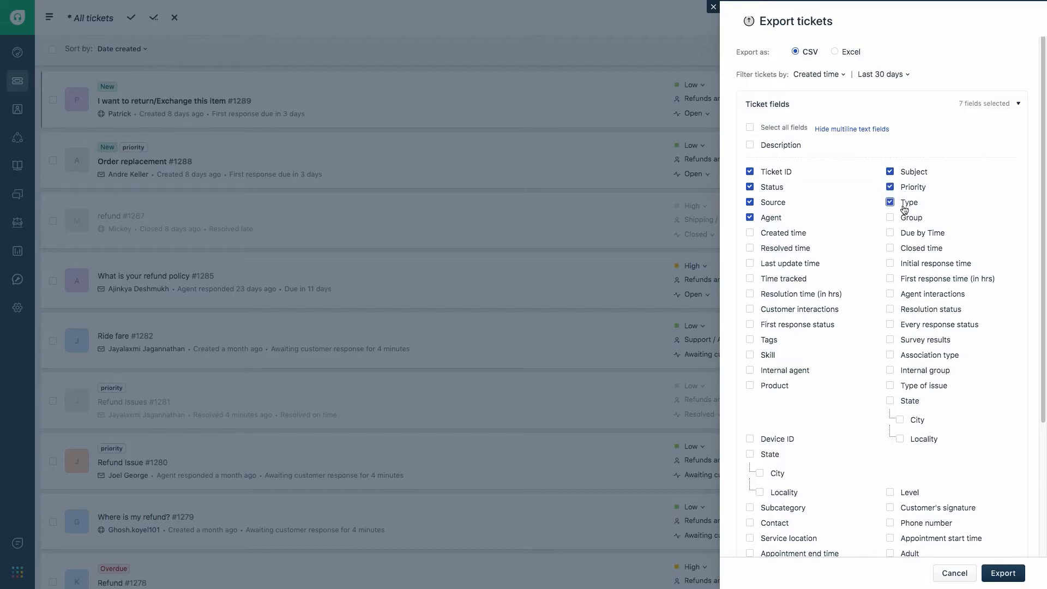
click(890, 202)
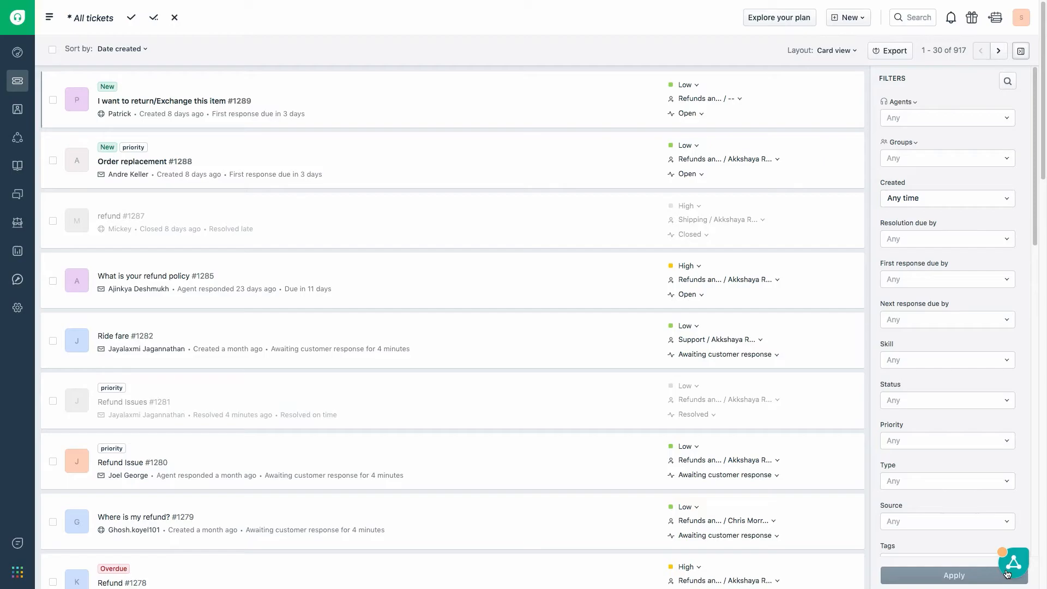
Close the 'Your export is getting ready' notice about the emailed export.
click(889, 50)
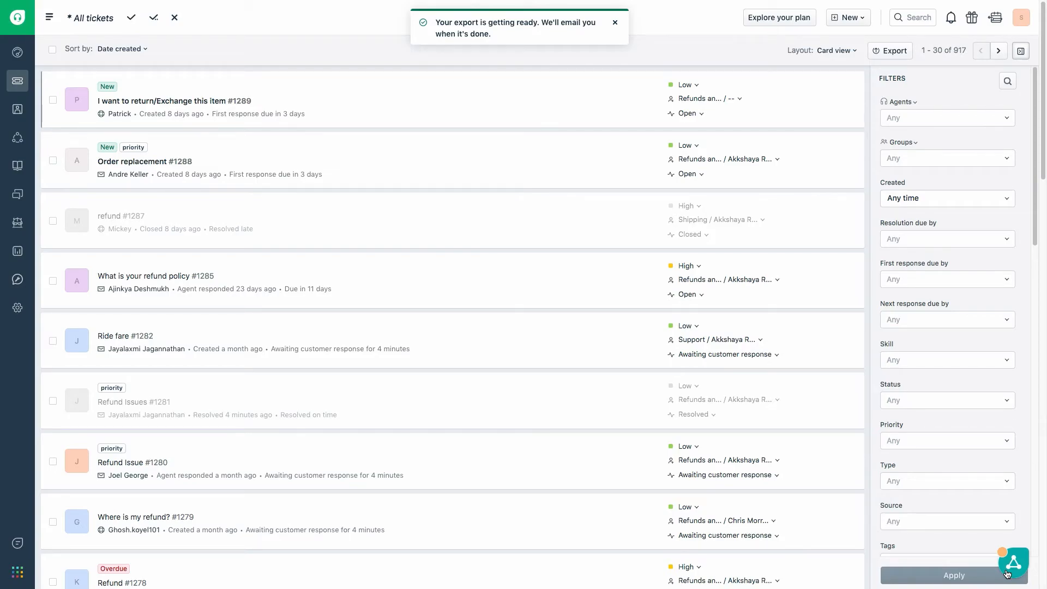
click(613, 21)
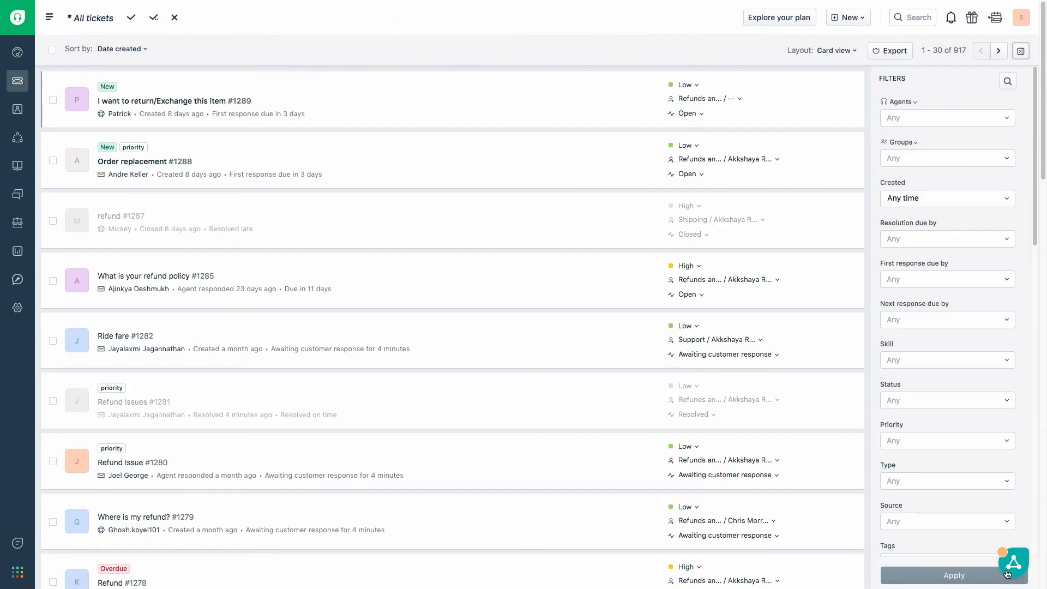